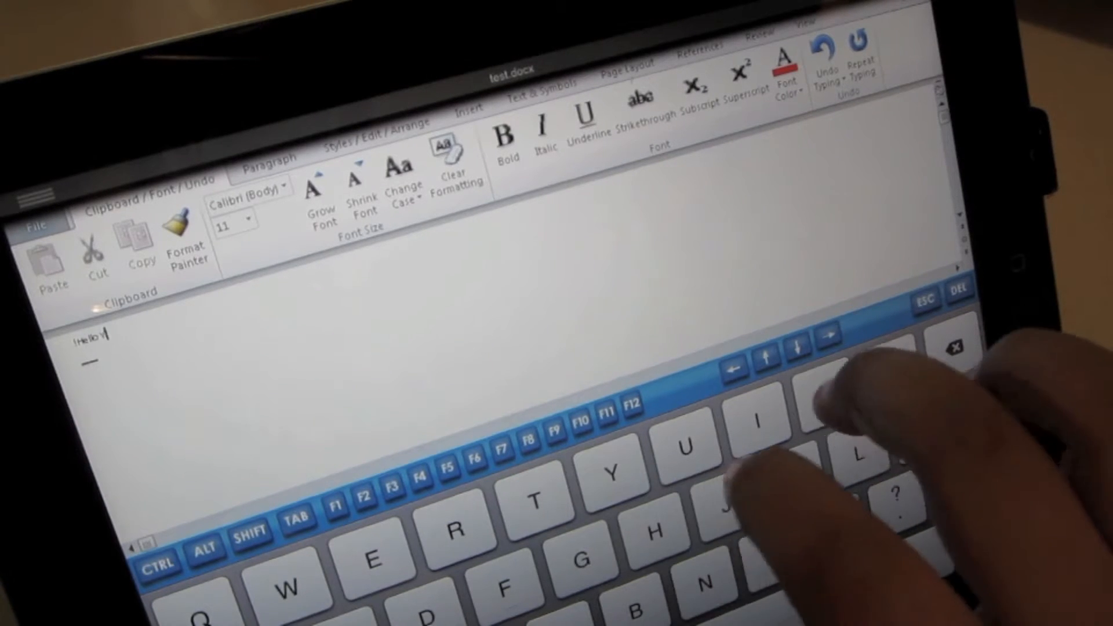
pyautogui.write('outube')
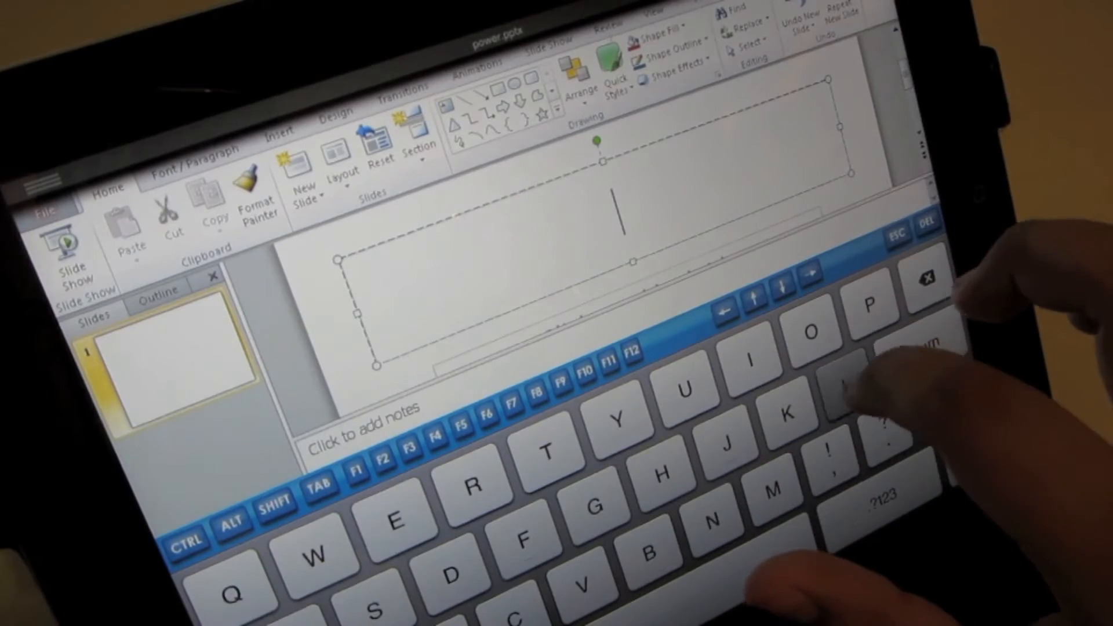
pyautogui.write('Hello')
pyautogui.write('Thanks For')
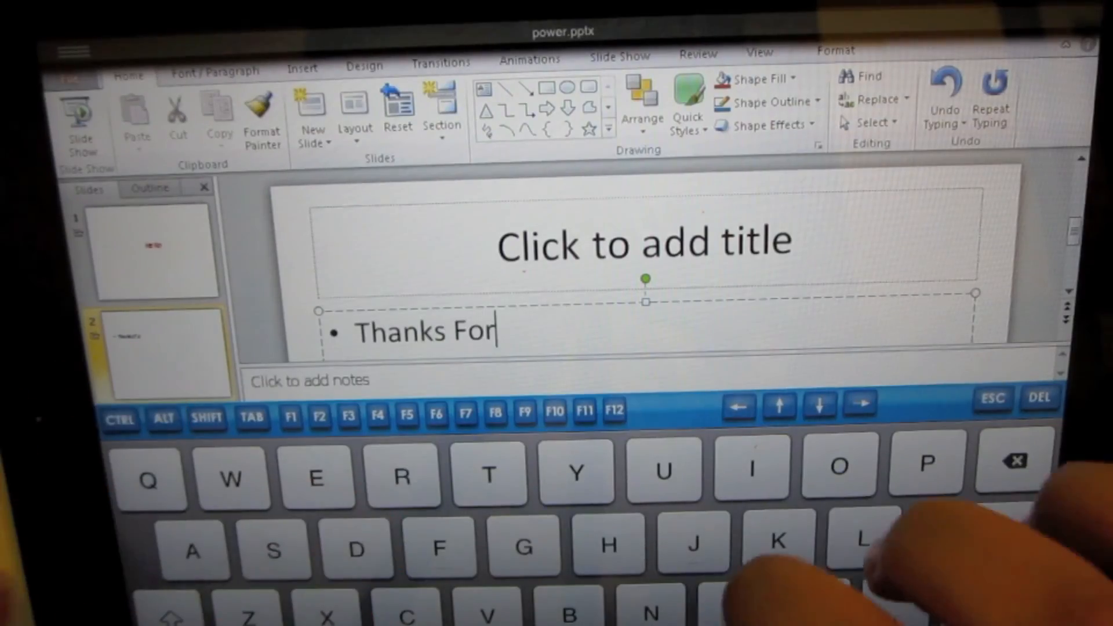
pyautogui.write('Watc')
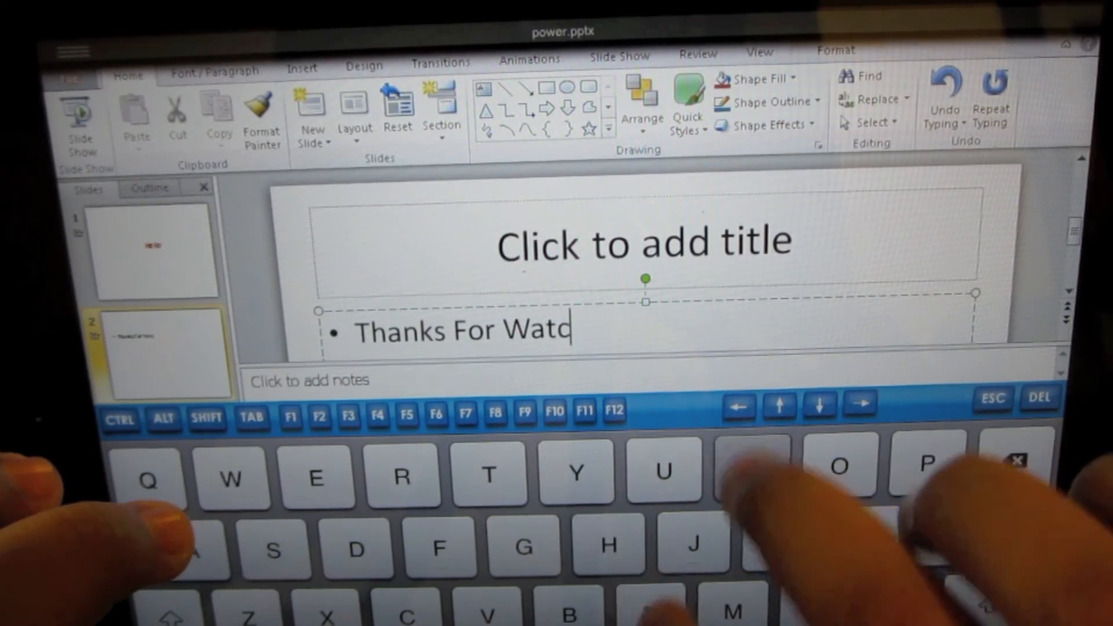
pyautogui.write('hing!')
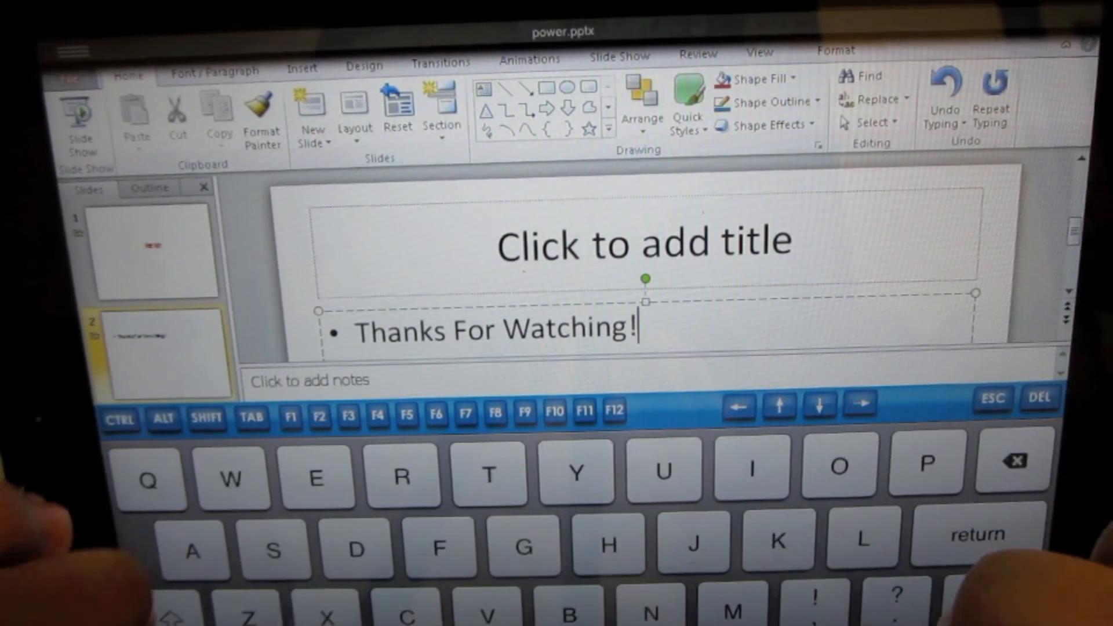